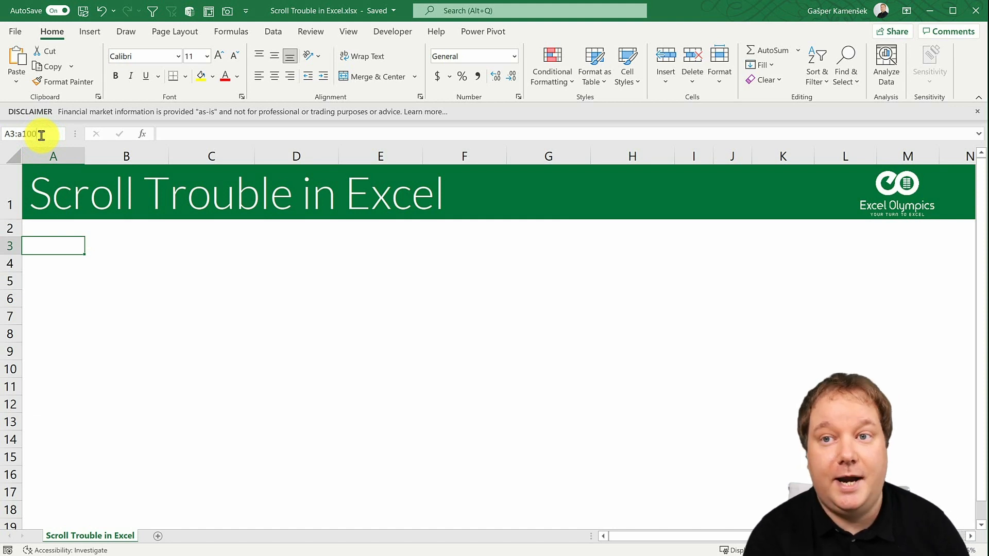
Step: Select the data range A3:A100 from the Name Box, then move down to cell A300
{"action": "key", "text": "Return"}
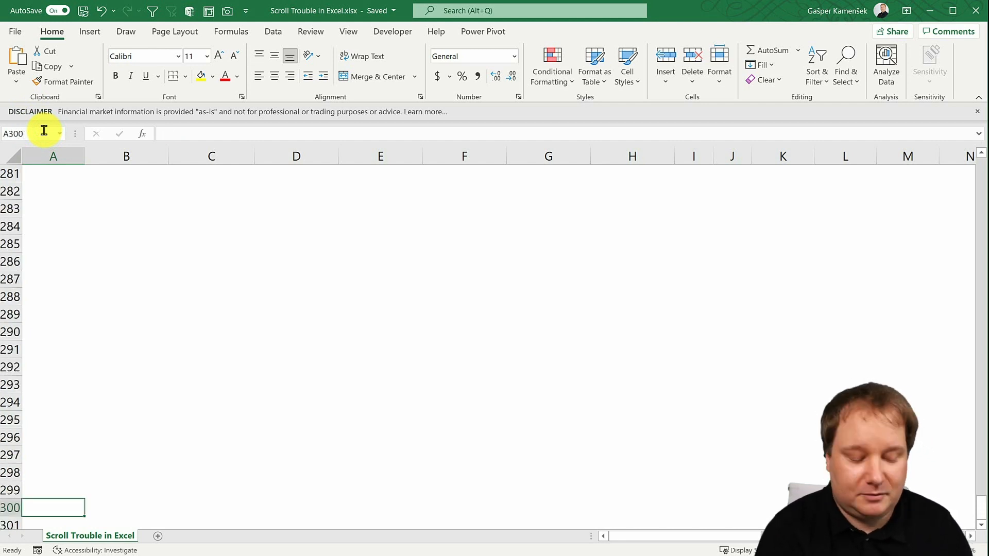
Step: Enter the stray date 5/30/2021 in A300 and jump back to the top of the sheet
{"action": "type", "text": "5/30/2021"}
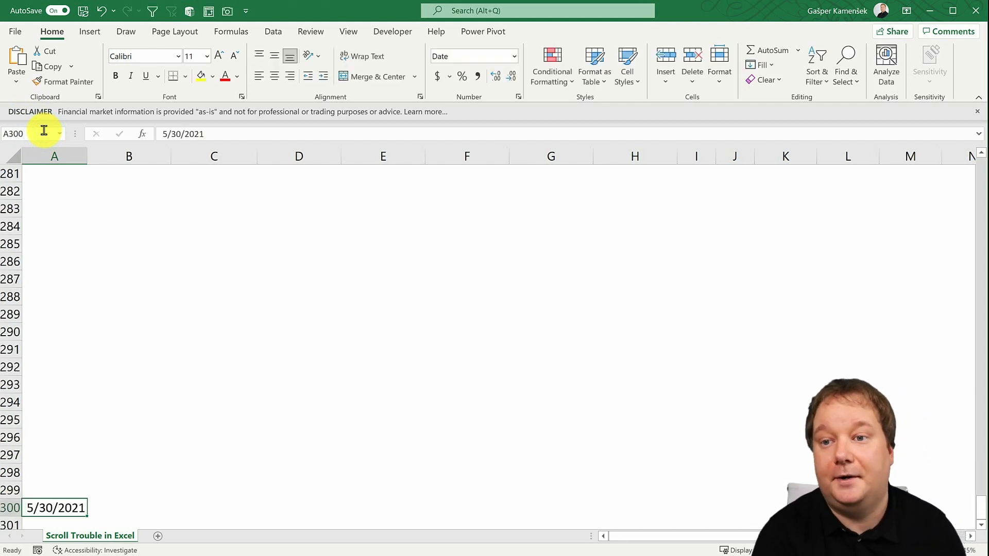
{"action": "key", "text": "Delete"}
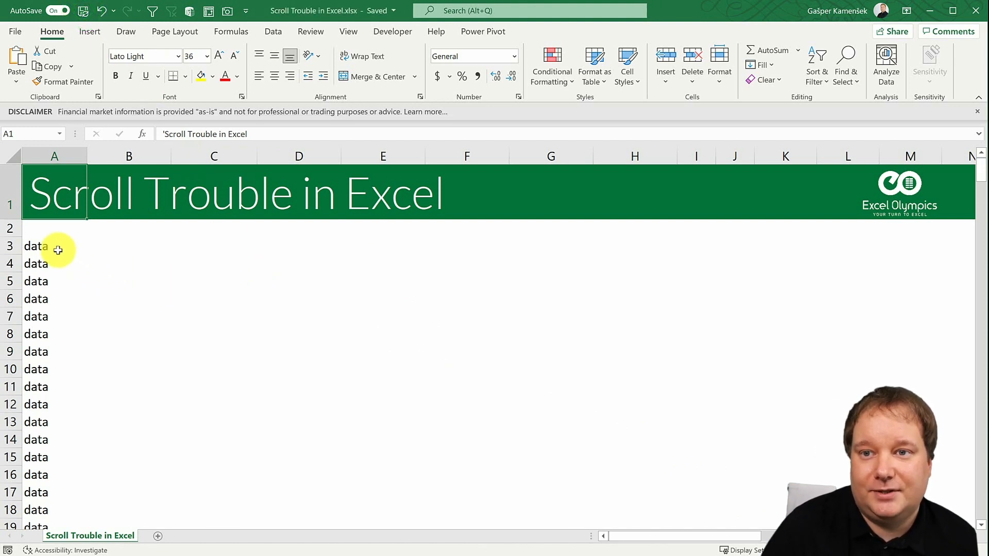
{"action": "left_click", "coordinate": [36, 246]}
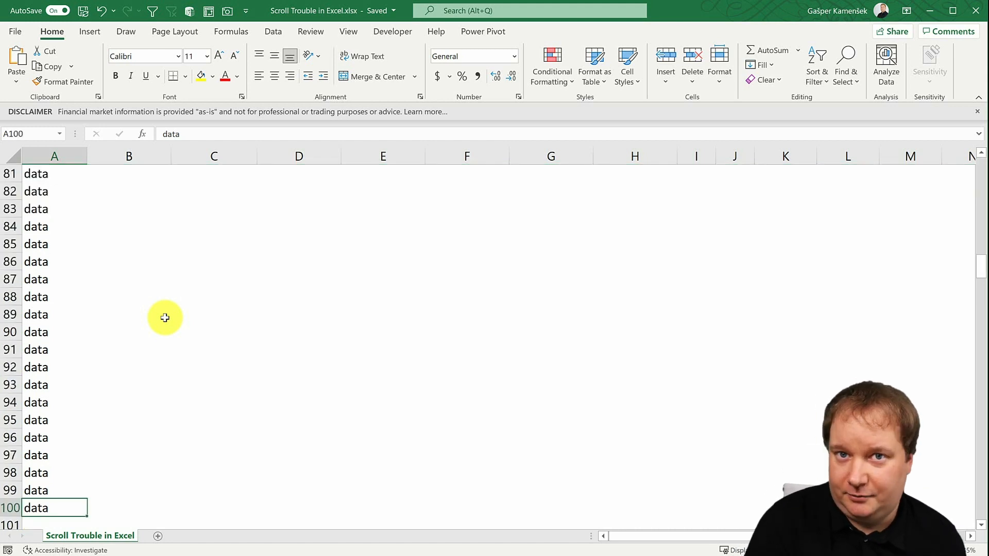
{"action": "mouse_move", "coordinate": [807, 319]}
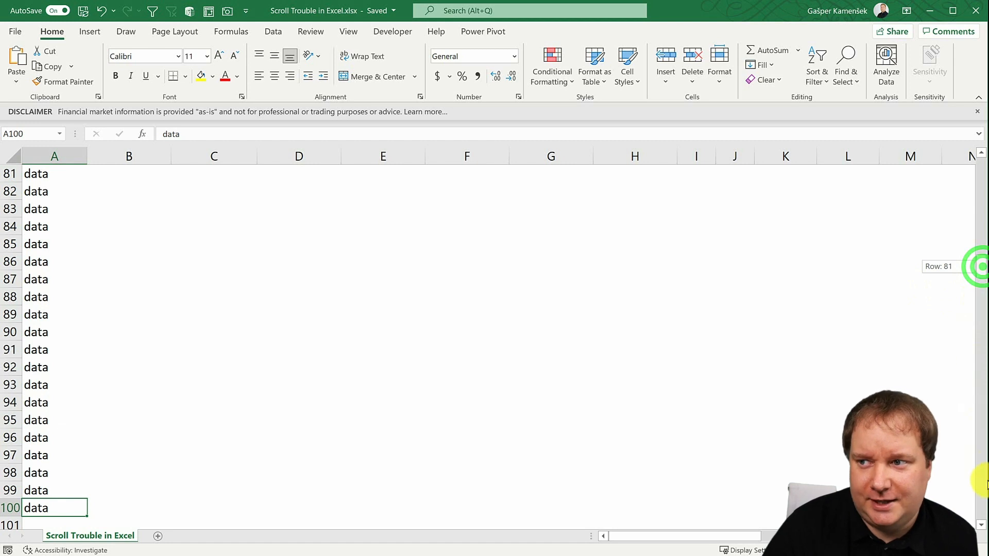
{"action": "scroll", "scroll_direction": "down", "scroll_amount": 3}
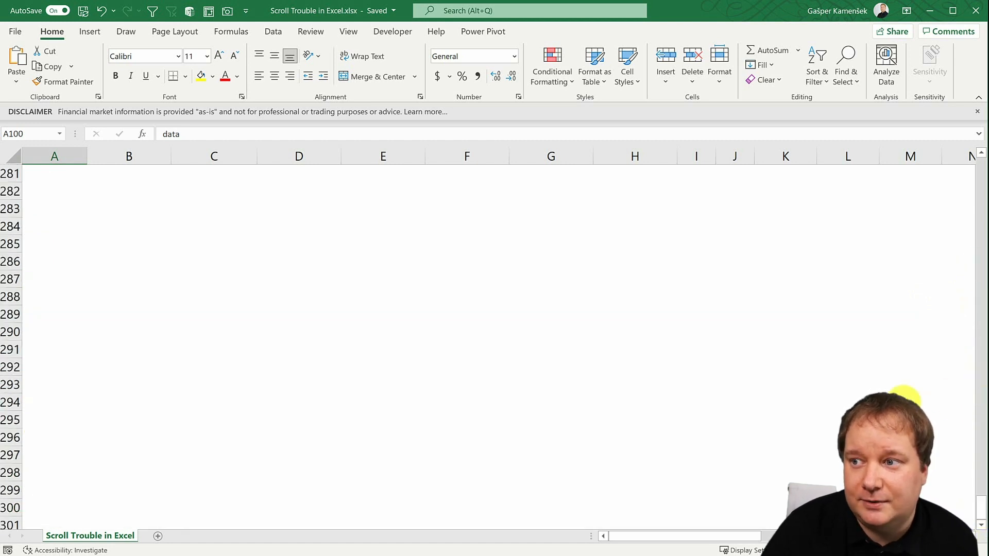
{"action": "mouse_move", "coordinate": [581, 460]}
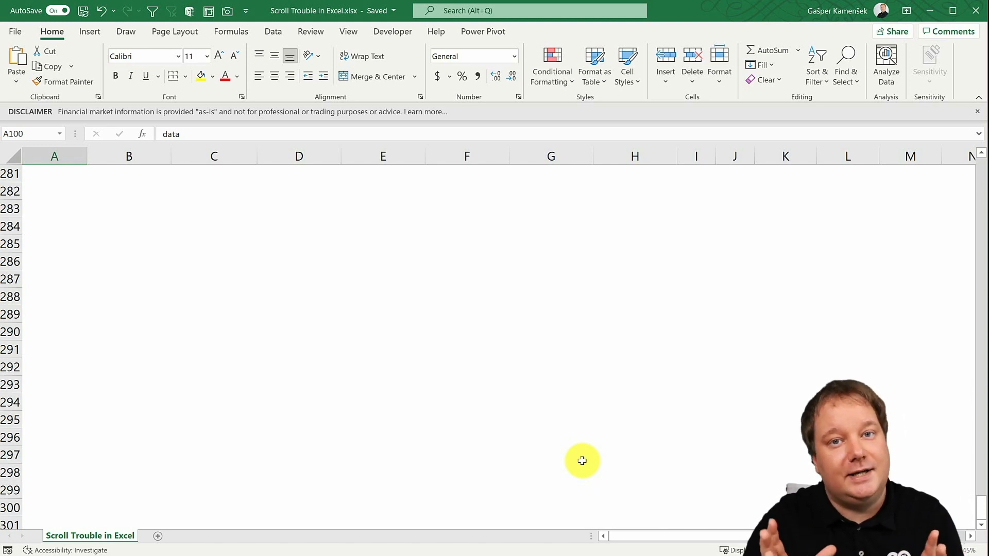
{"action": "mouse_move", "coordinate": [980, 515]}
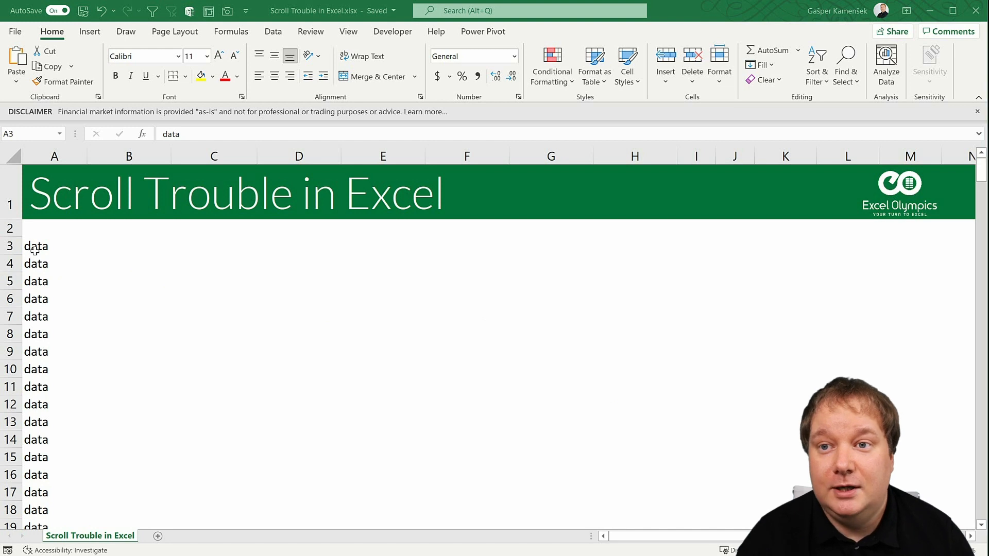
Step: Hide rows 101 through the last sheet row so the sheet ends at row 100, leaving A3 active
{"action": "left_click", "coordinate": [55, 245]}
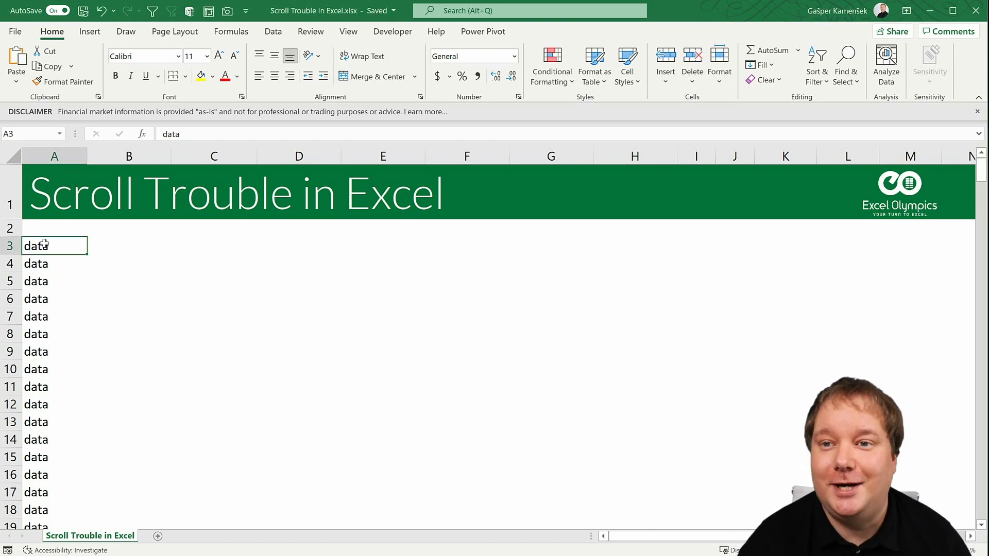
{"action": "mouse_move", "coordinate": [622, 367]}
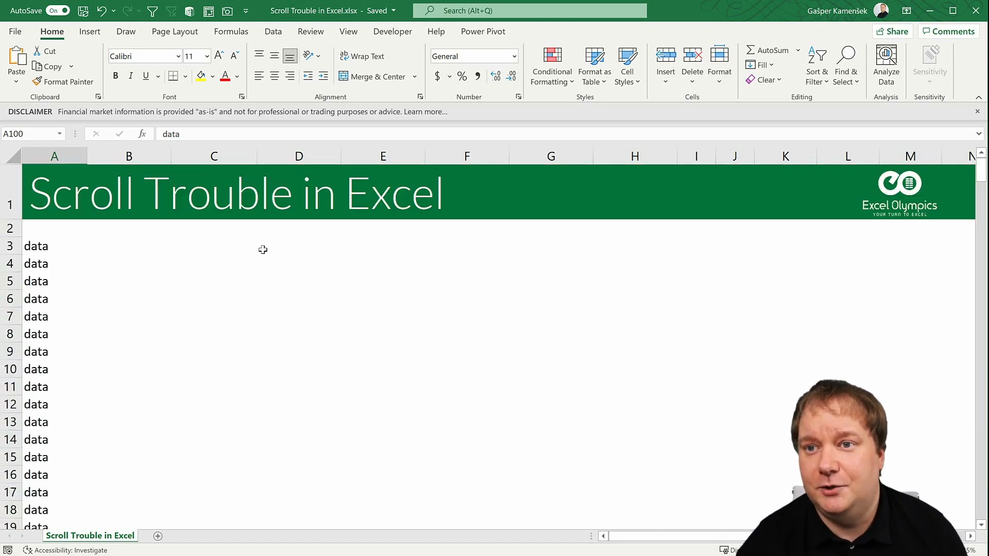
{"action": "scroll", "scroll_direction": "down", "scroll_amount": 3}
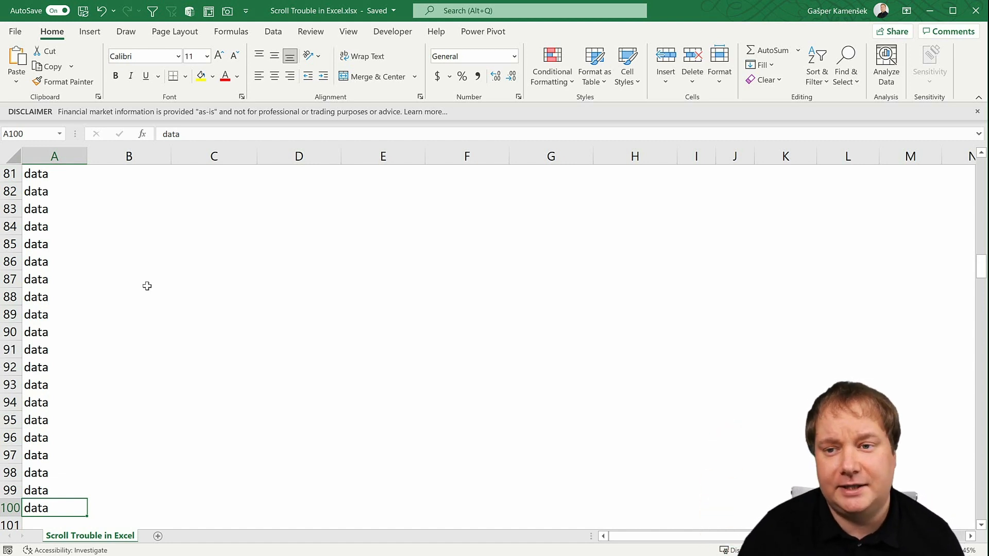
{"action": "scroll", "scroll_direction": "down", "scroll_amount": 3}
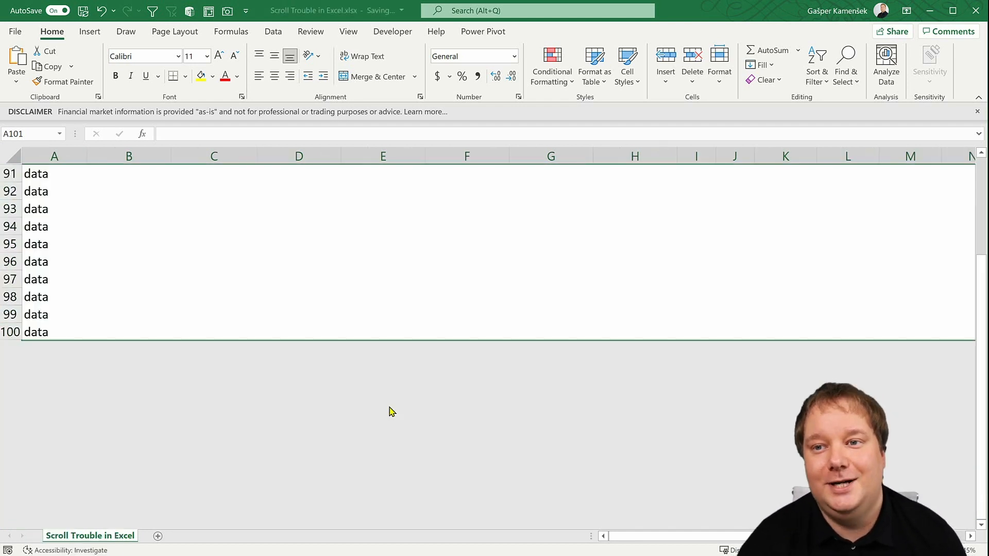
{"action": "left_click", "coordinate": [55, 261]}
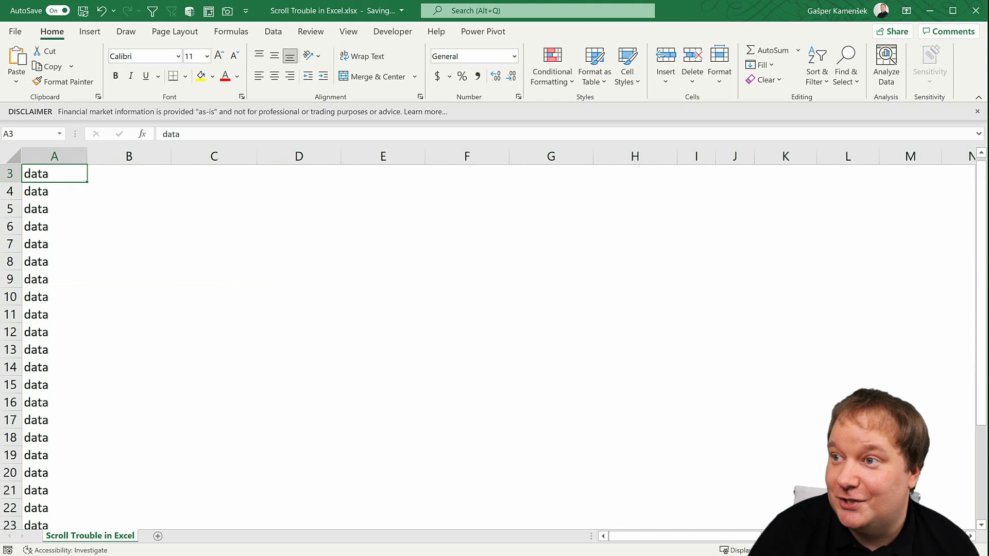
Step: Scroll to the bottom to confirm the range stops at row 100, then unhide the rows below
{"action": "scroll", "scroll_direction": "down", "scroll_amount": 3}
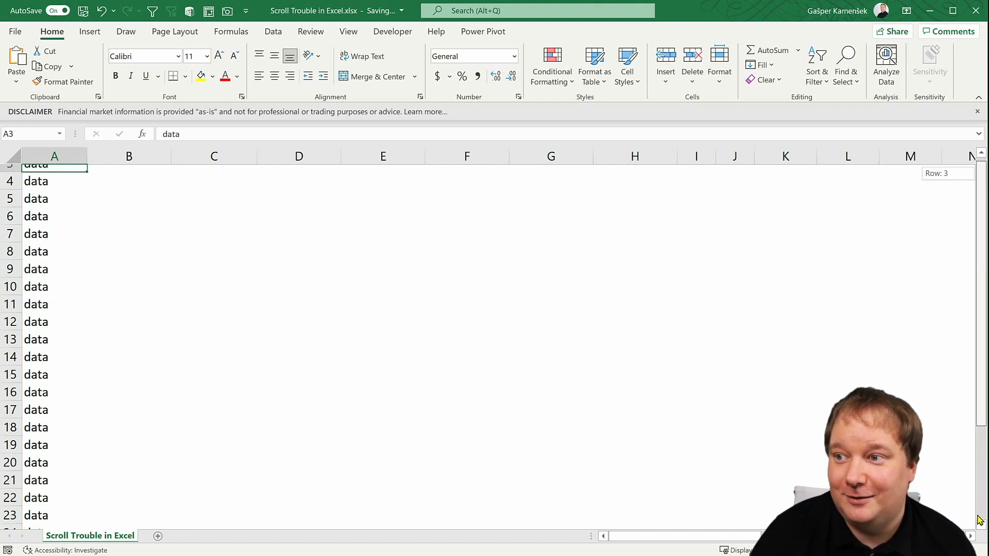
{"action": "scroll", "scroll_direction": "down", "scroll_amount": 3}
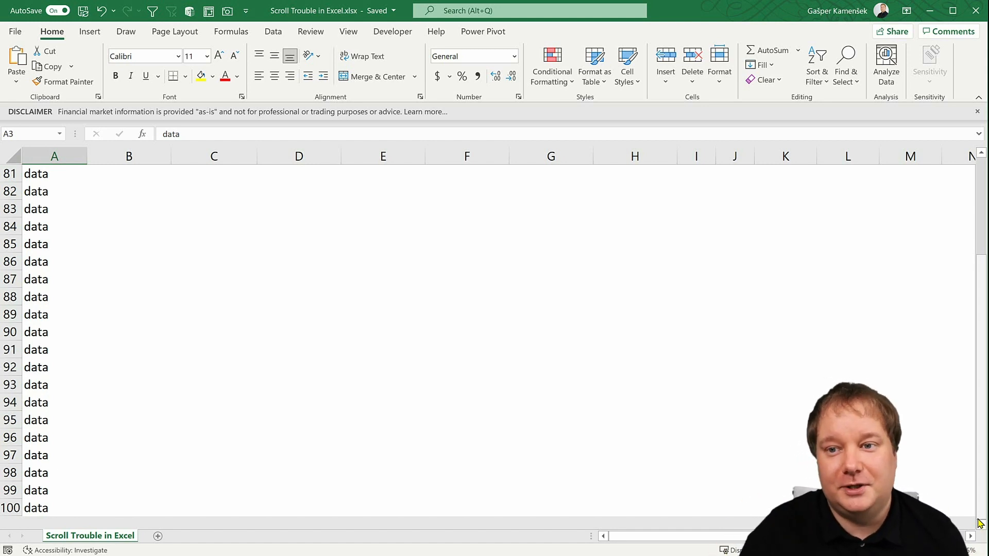
{"action": "mouse_move", "coordinate": [142, 206]}
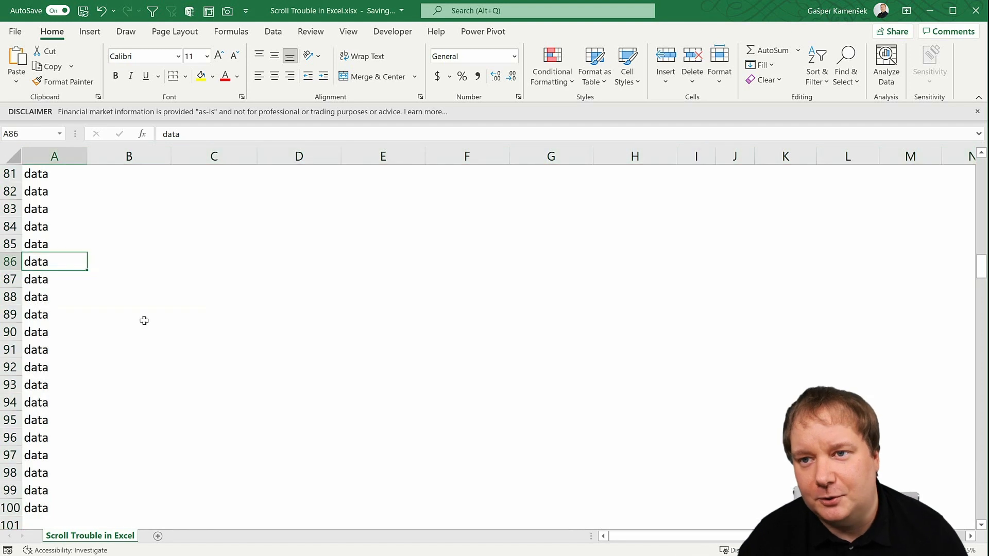
{"action": "scroll", "scroll_direction": "up", "scroll_amount": 3}
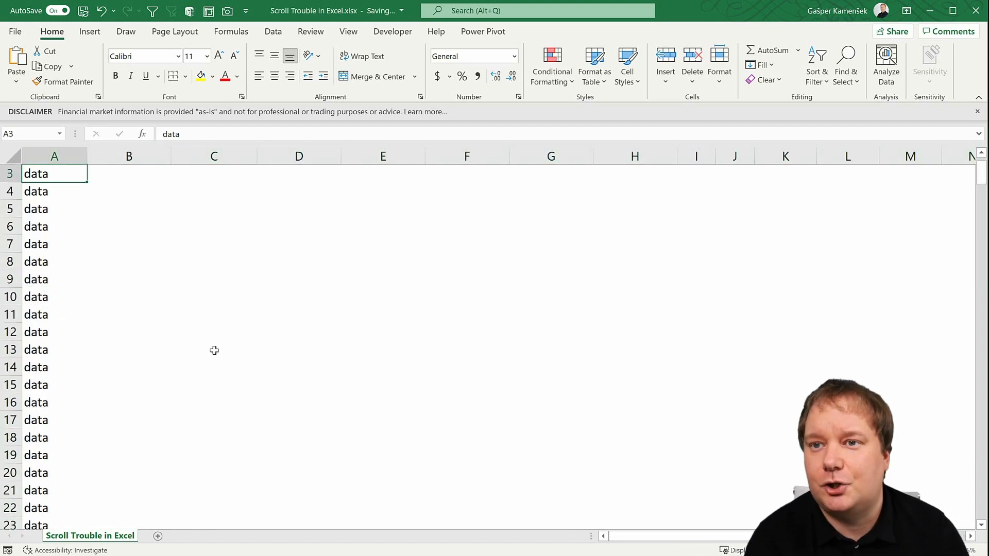
{"action": "scroll", "scroll_direction": "up", "scroll_amount": 3}
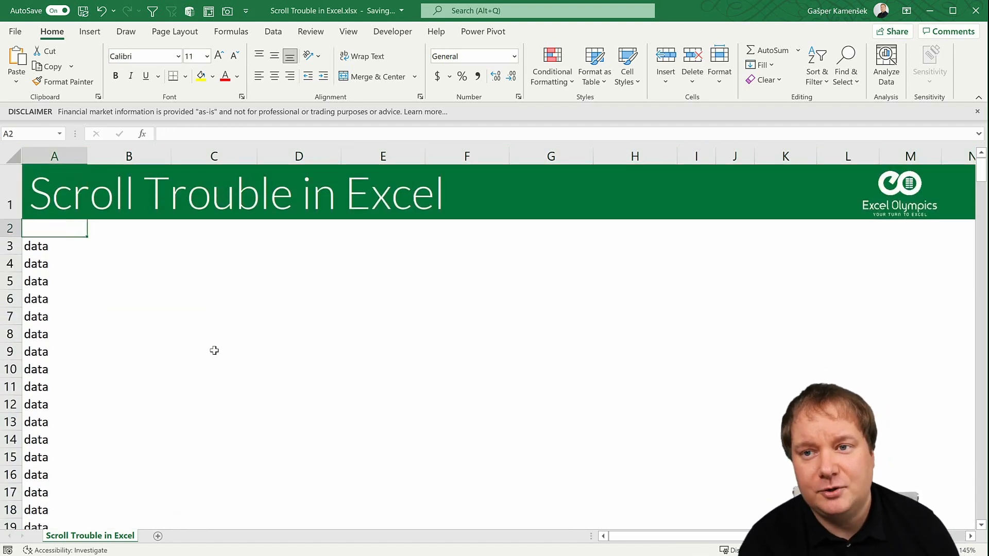
{"action": "left_click", "coordinate": [54, 246]}
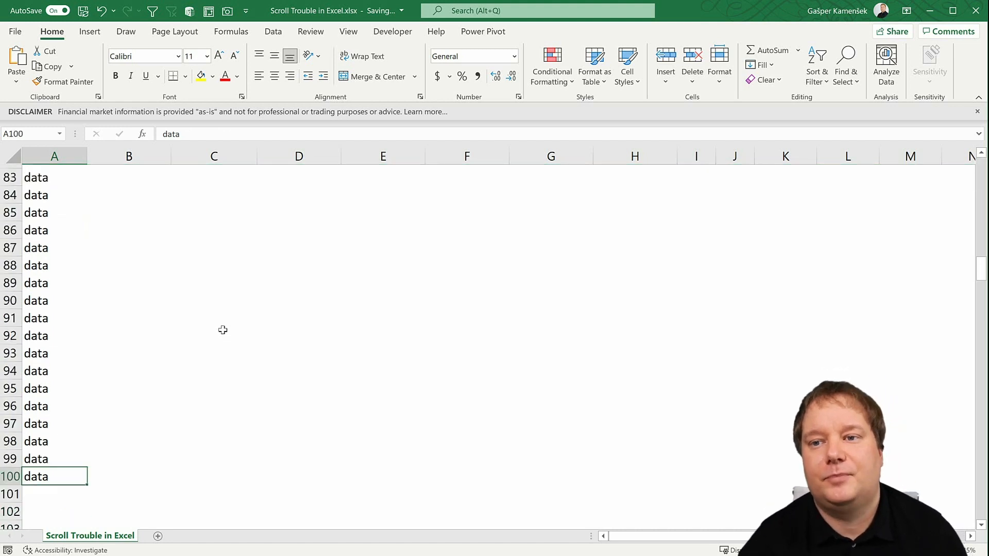
{"action": "scroll", "scroll_direction": "down", "scroll_amount": 3}
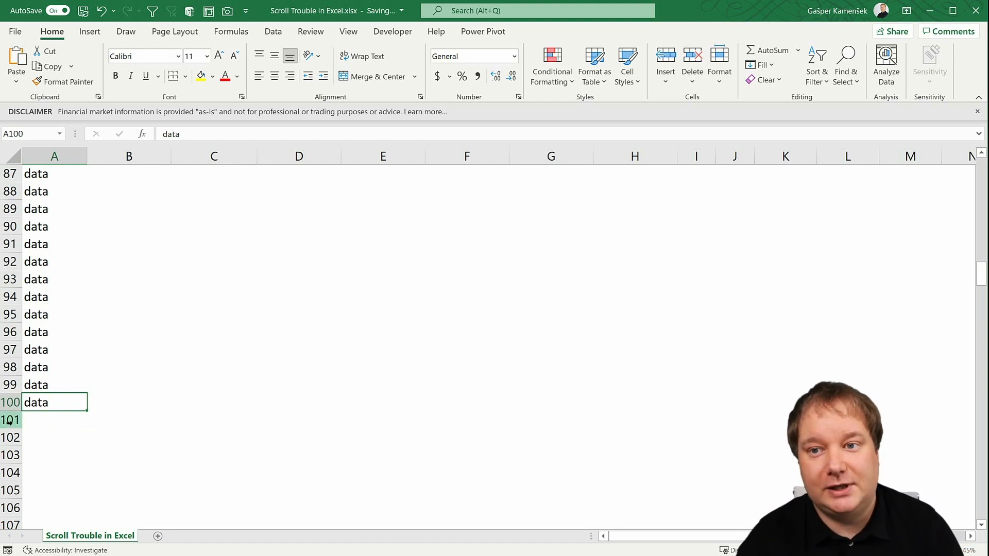
Step: Select row 101, return to title cell A1 and let AutoSave save the workbook
{"action": "left_click", "coordinate": [54, 419]}
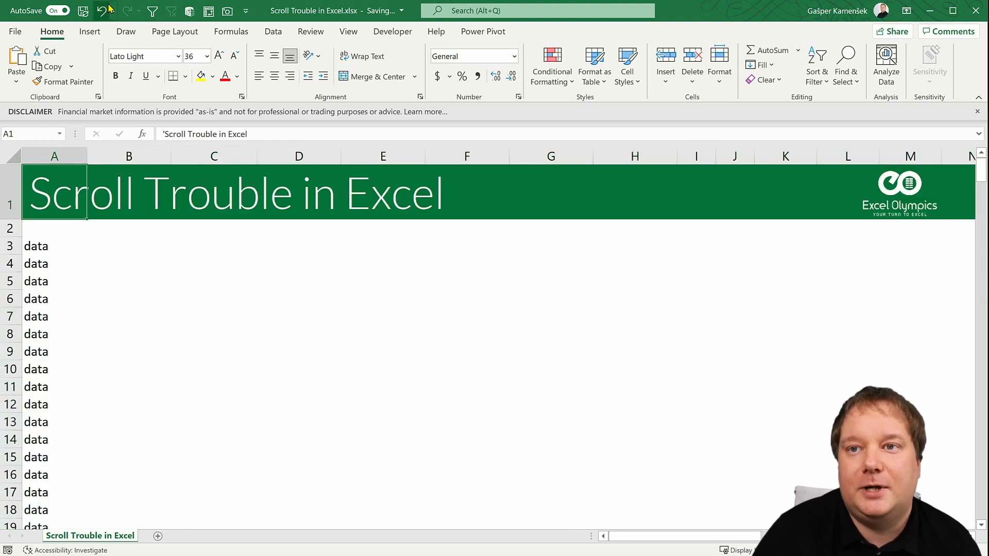
{"action": "mouse_move", "coordinate": [643, 350]}
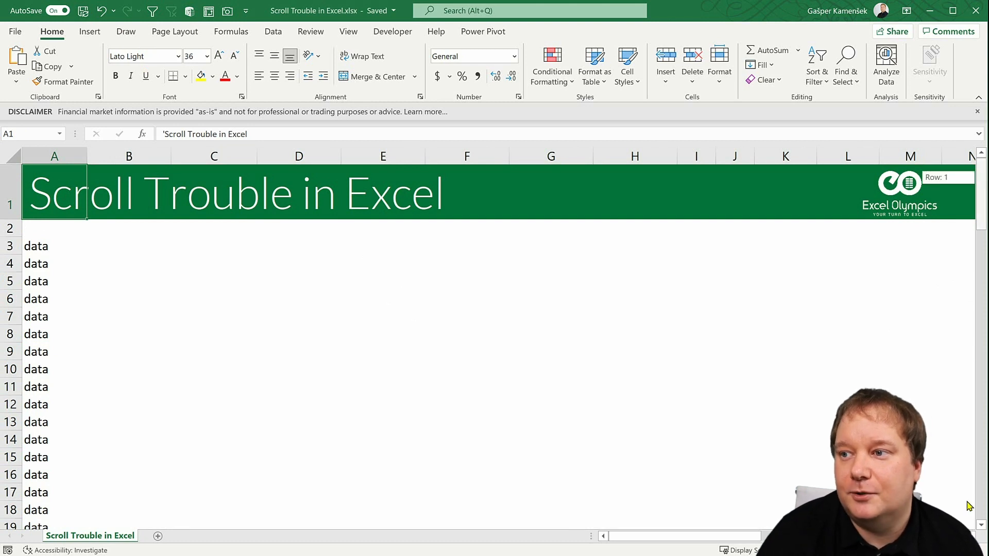
Step: Extend the selection from row 101 down to the final row 1048576
{"action": "scroll", "scroll_direction": "down", "scroll_amount": 3}
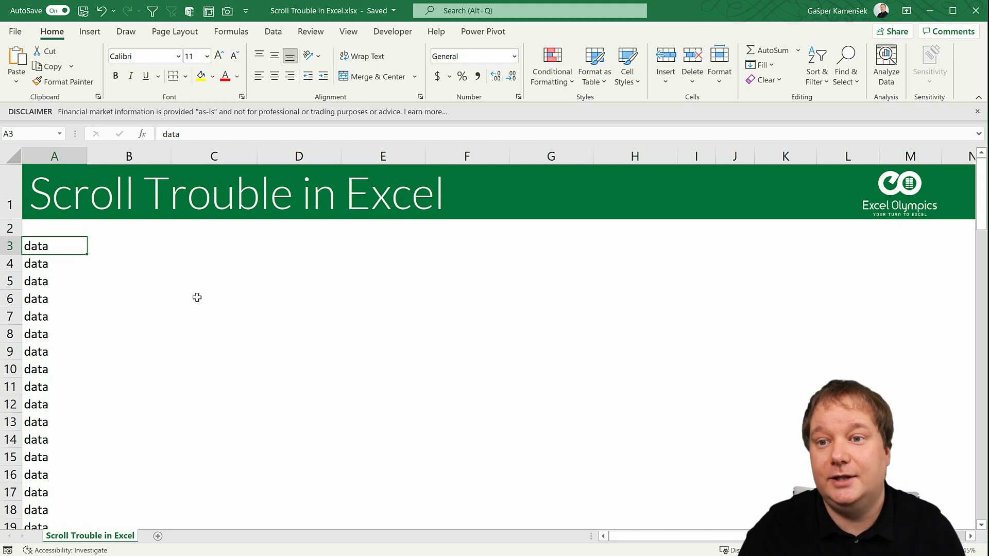
{"action": "mouse_move", "coordinate": [685, 254]}
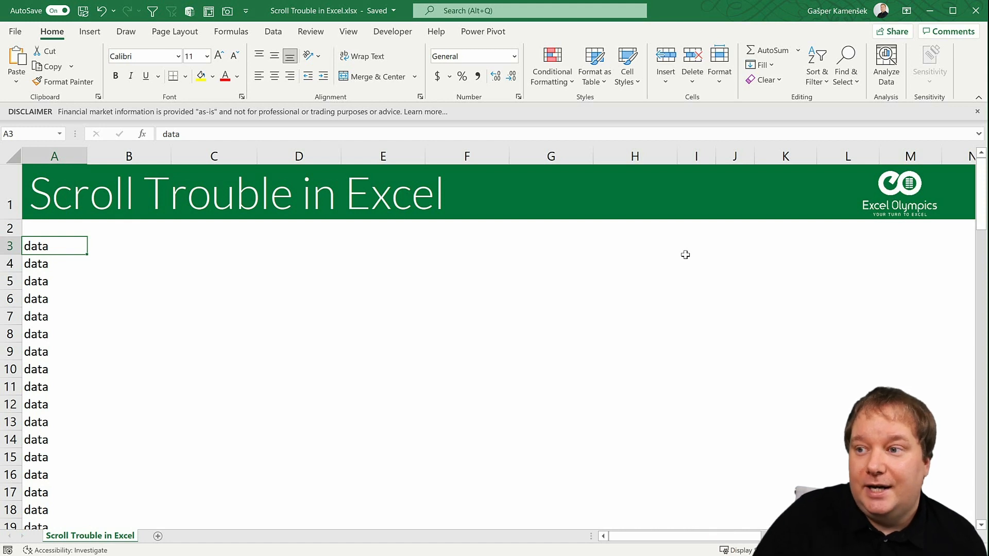
{"action": "mouse_move", "coordinate": [931, 226]}
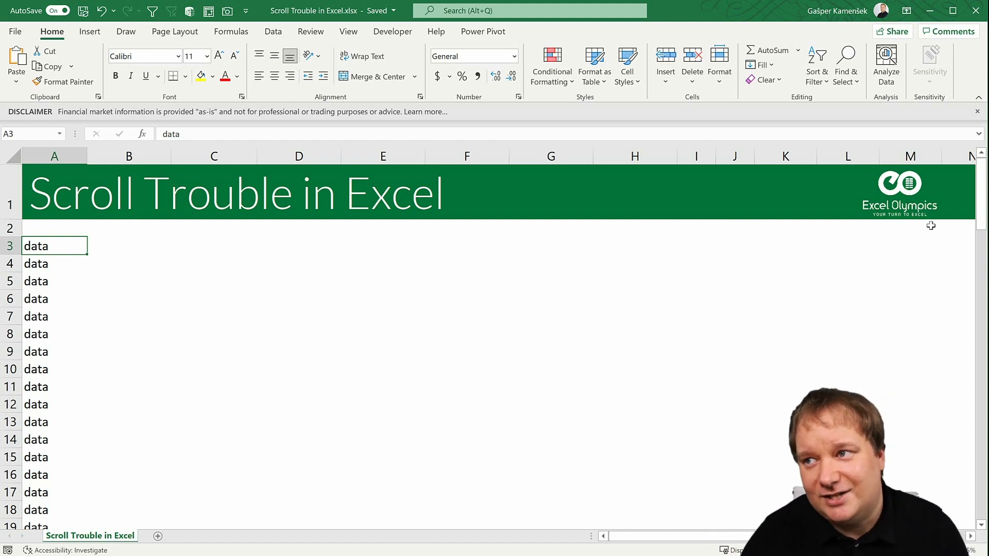
{"action": "mouse_move", "coordinate": [238, 365]}
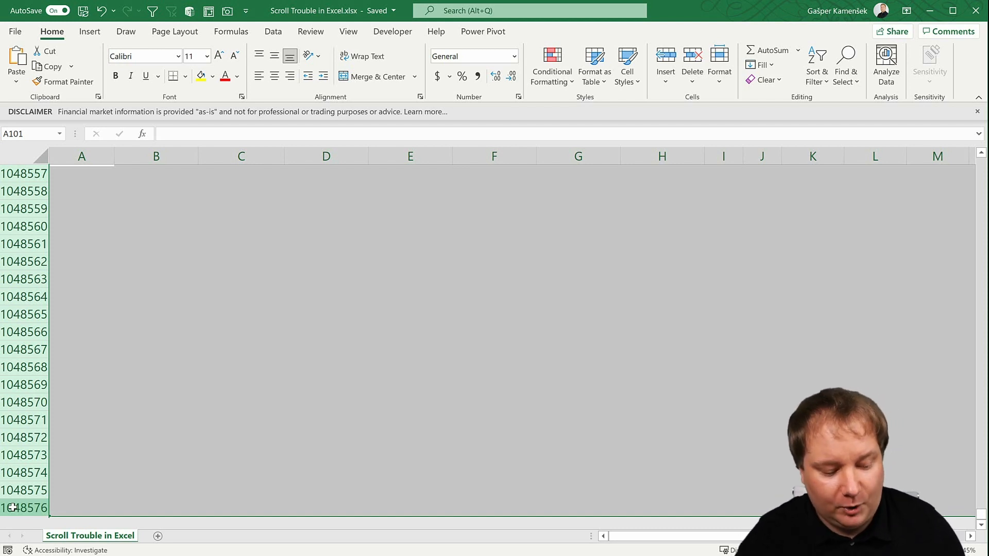
{"action": "mouse_move", "coordinate": [159, 499]}
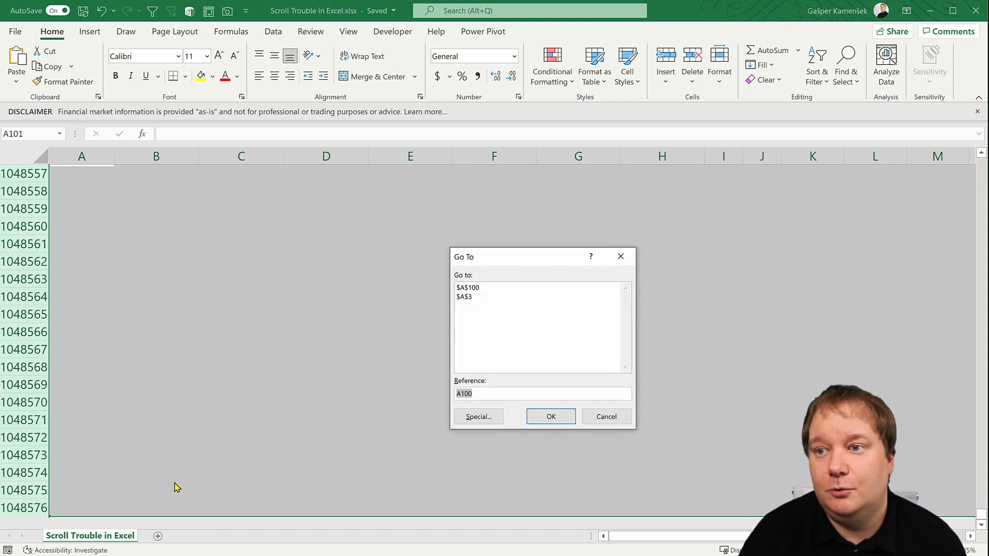
Step: Use Go To Special with the Objects option to select all objects, revealing only the logo picture
{"action": "left_click", "coordinate": [477, 416]}
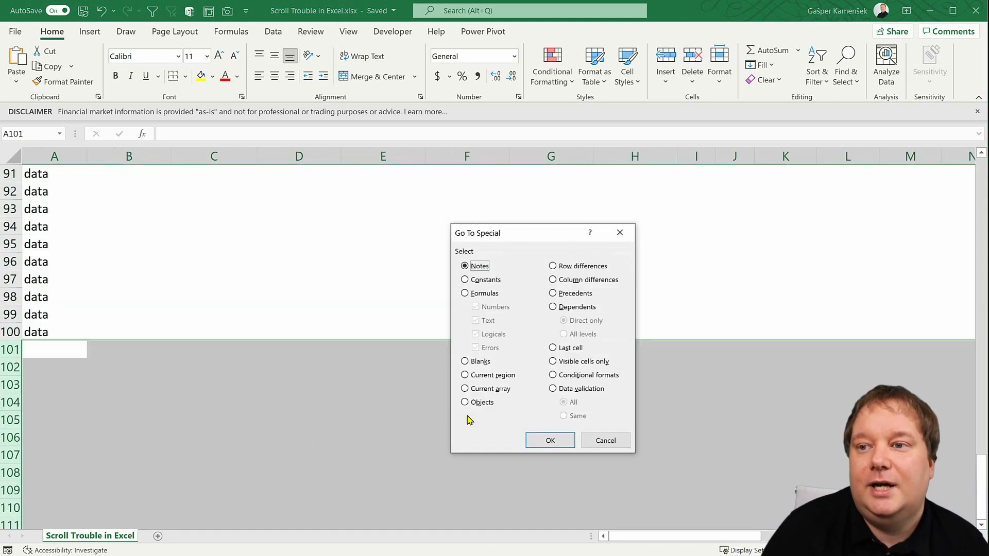
{"action": "mouse_move", "coordinate": [465, 404]}
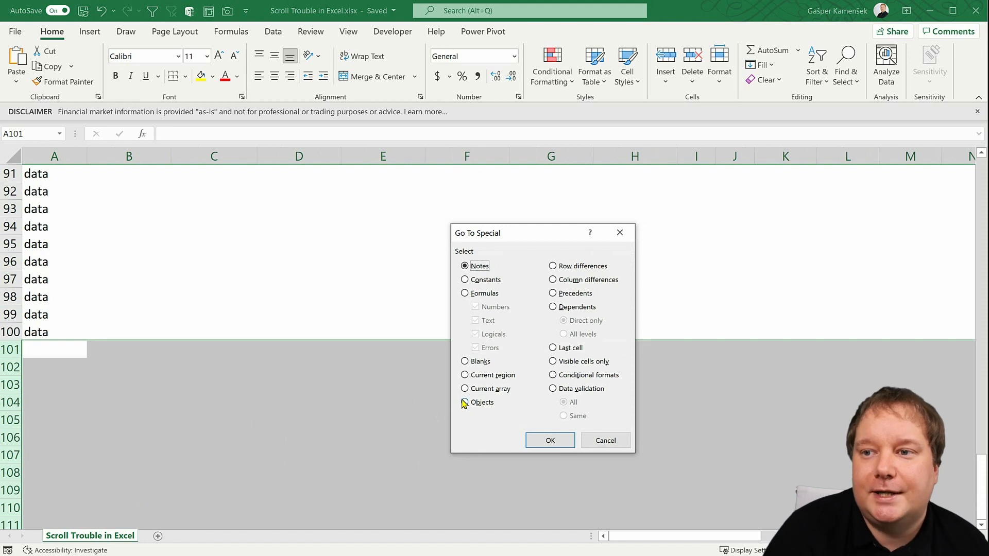
{"action": "left_click", "coordinate": [465, 403]}
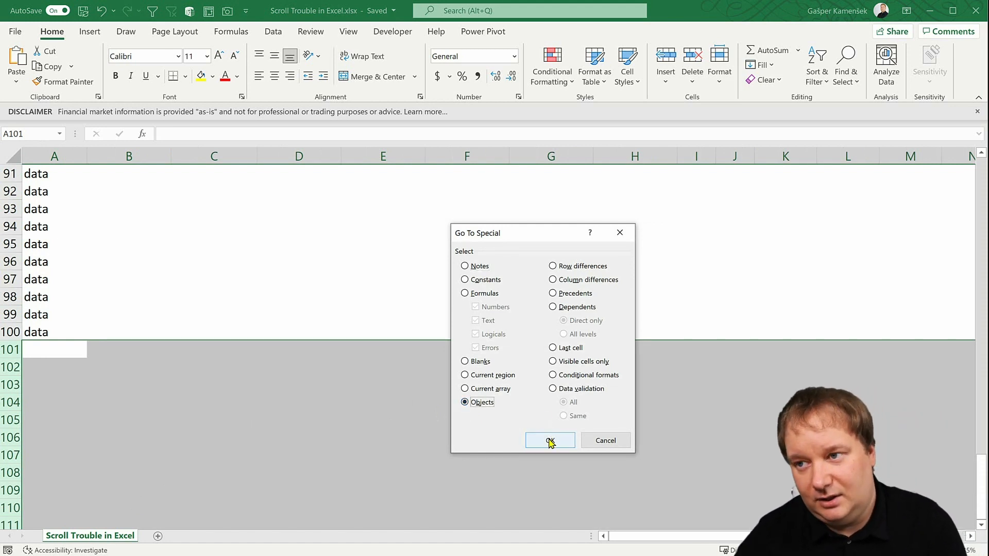
{"action": "left_click", "coordinate": [549, 440]}
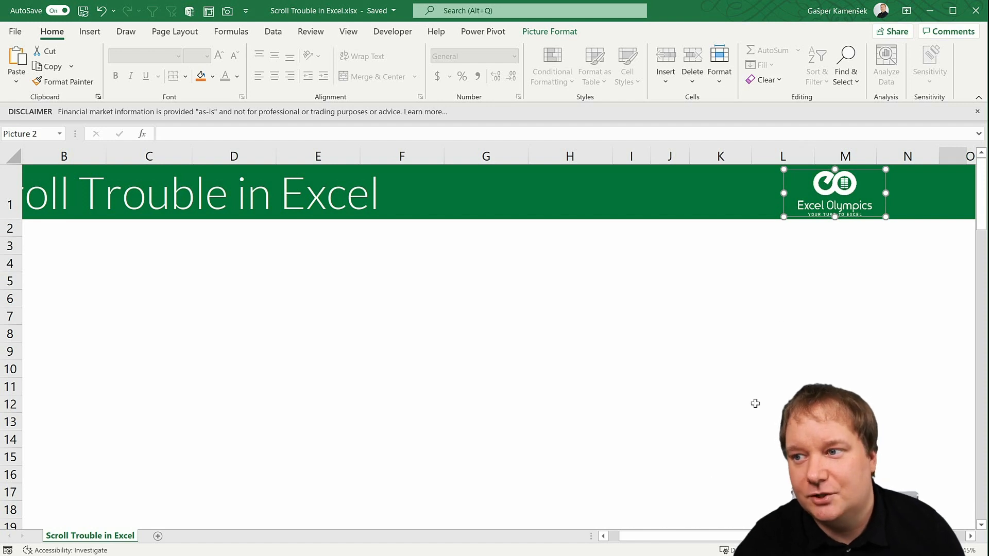
Step: Deselect the logo picture and scroll to the bottom to confirm the range ends at row 100
{"action": "left_click", "coordinate": [570, 280]}
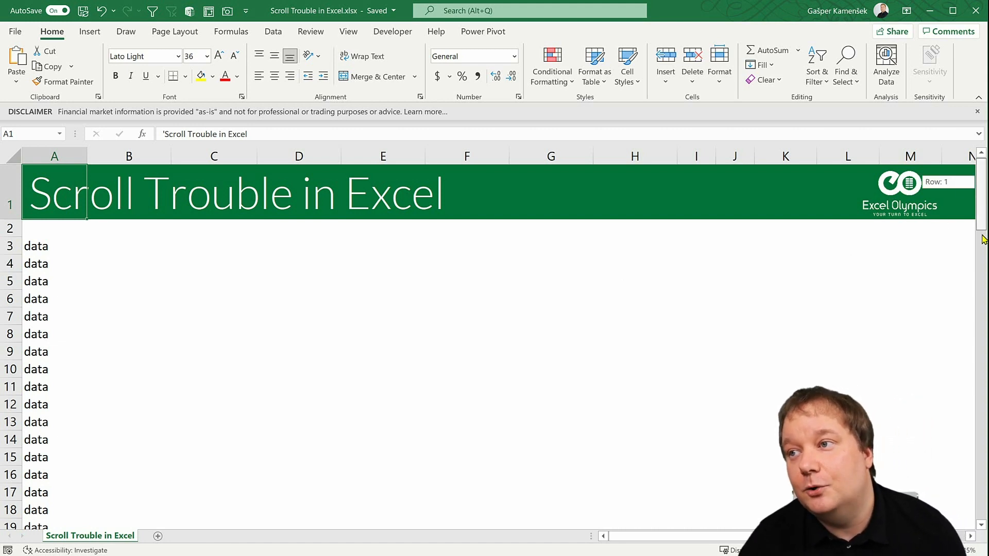
{"action": "scroll", "scroll_direction": "down", "scroll_amount": 3}
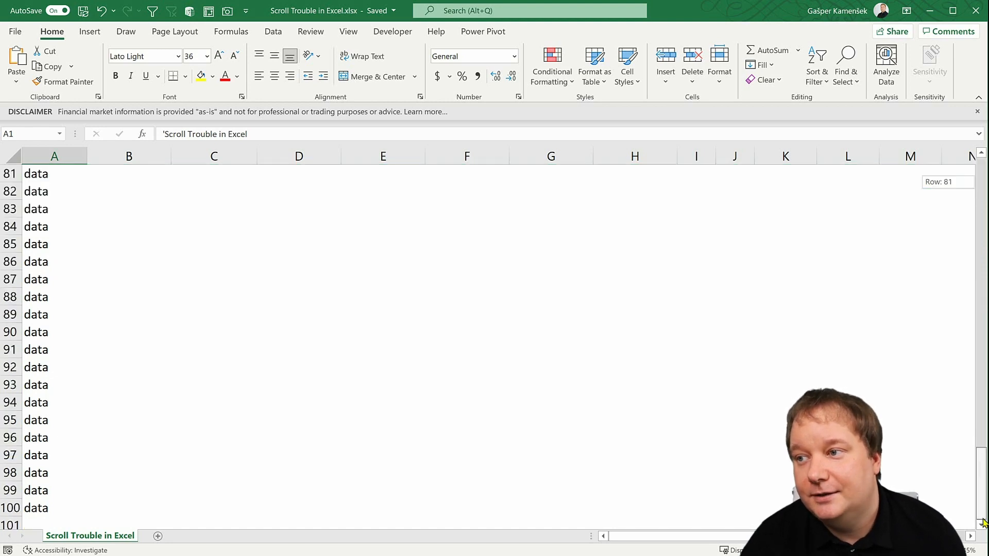